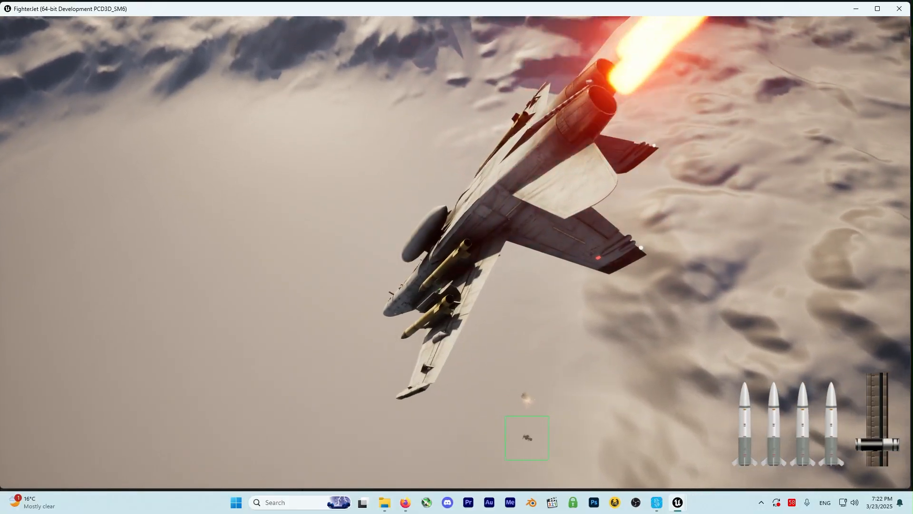
# Fire one missile at the locked-on target, leaving three missiles on the HUD.
pyautogui.press('space')
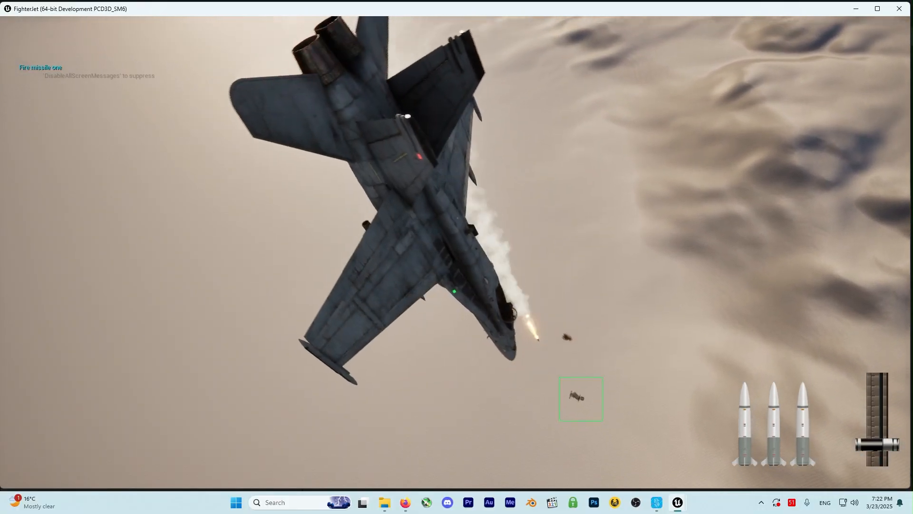